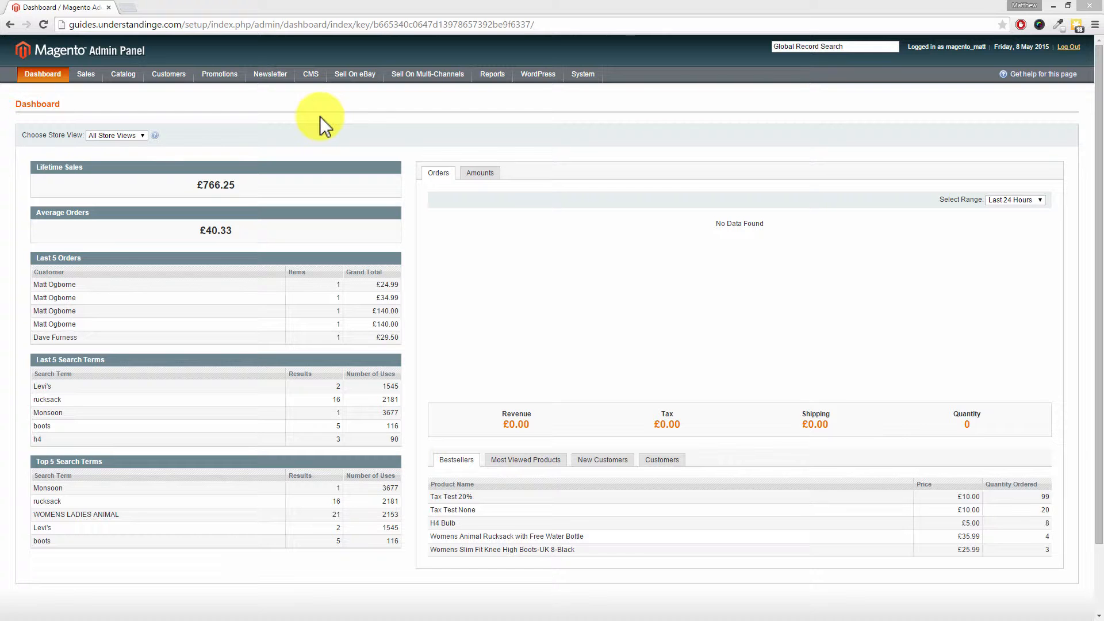
mouse_move(507, 140)
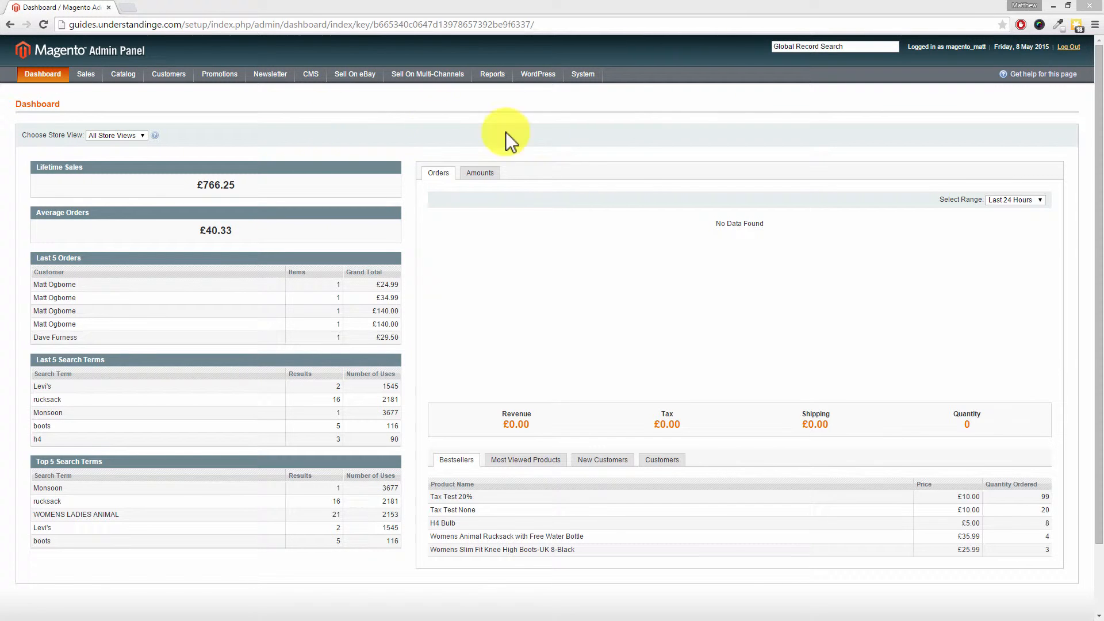
Step: Reach the Admin section under Advanced via System > Configuration
click(582, 73)
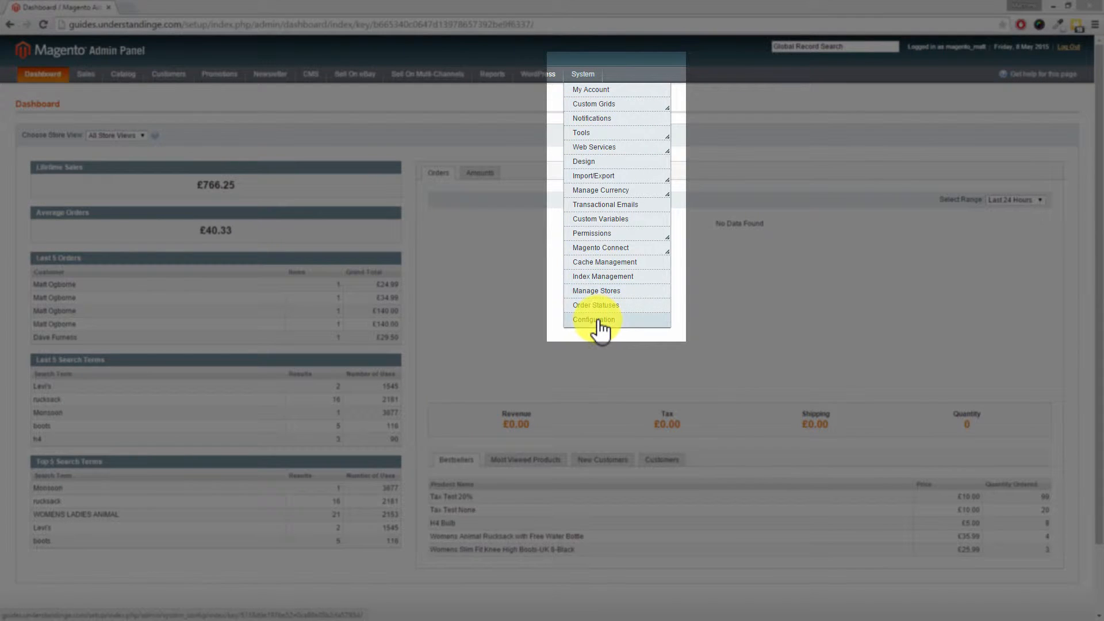
click(594, 320)
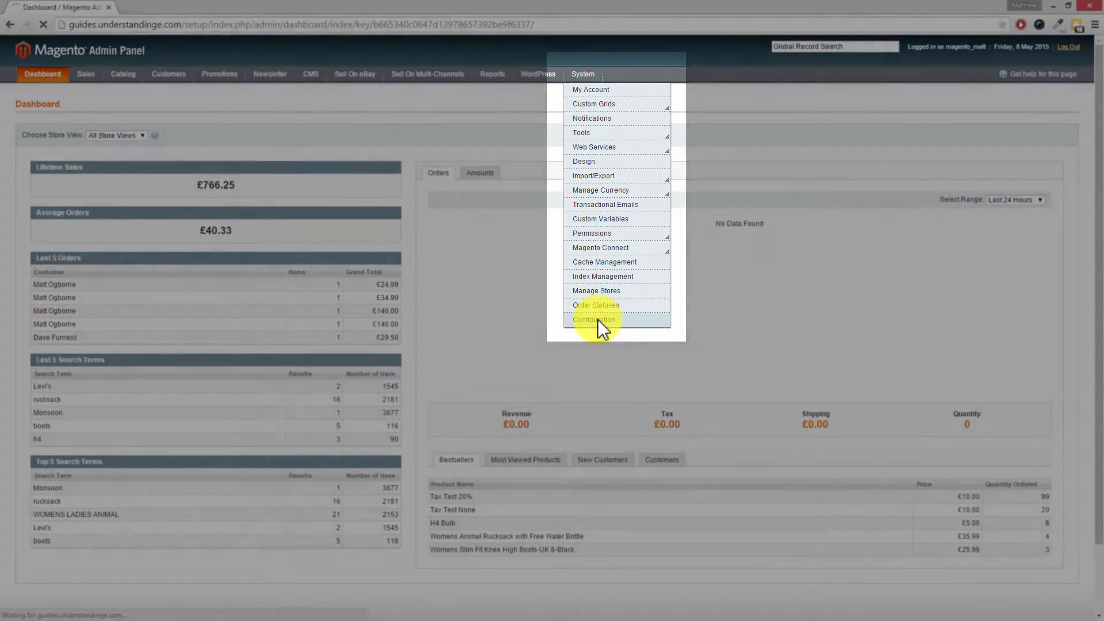
click(594, 319)
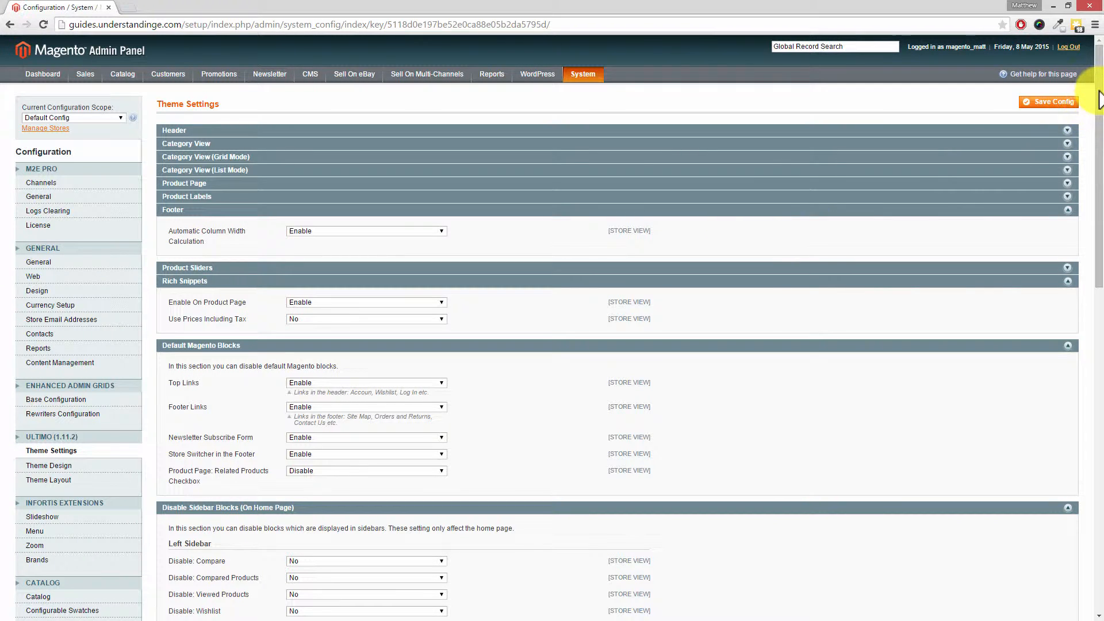
scroll(down, 3)
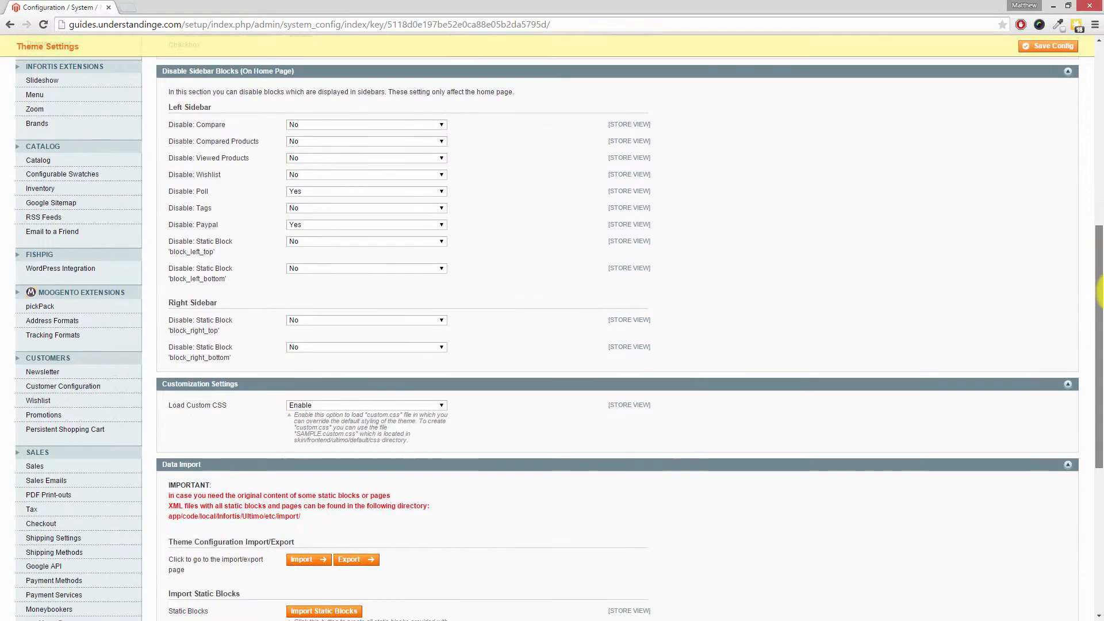
scroll(down, 3)
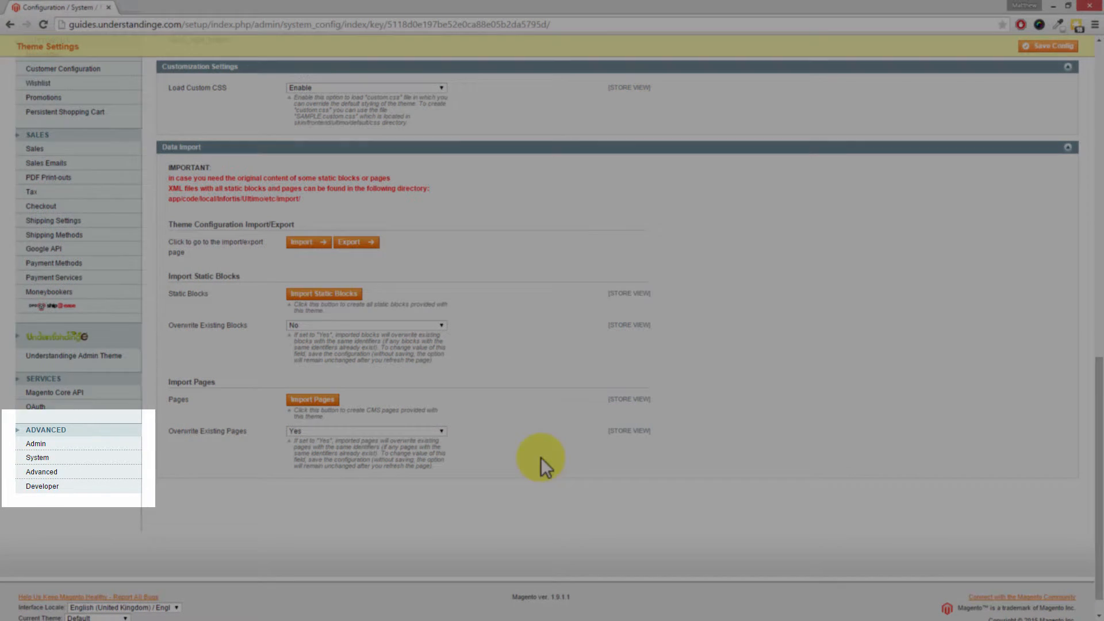
mouse_move(53, 478)
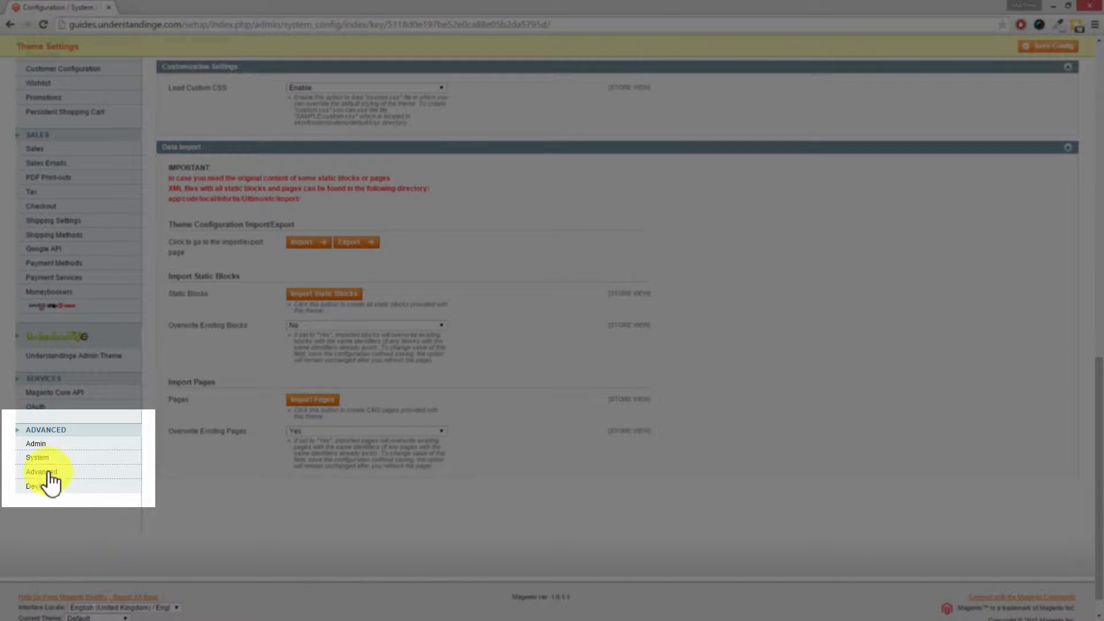
click(35, 443)
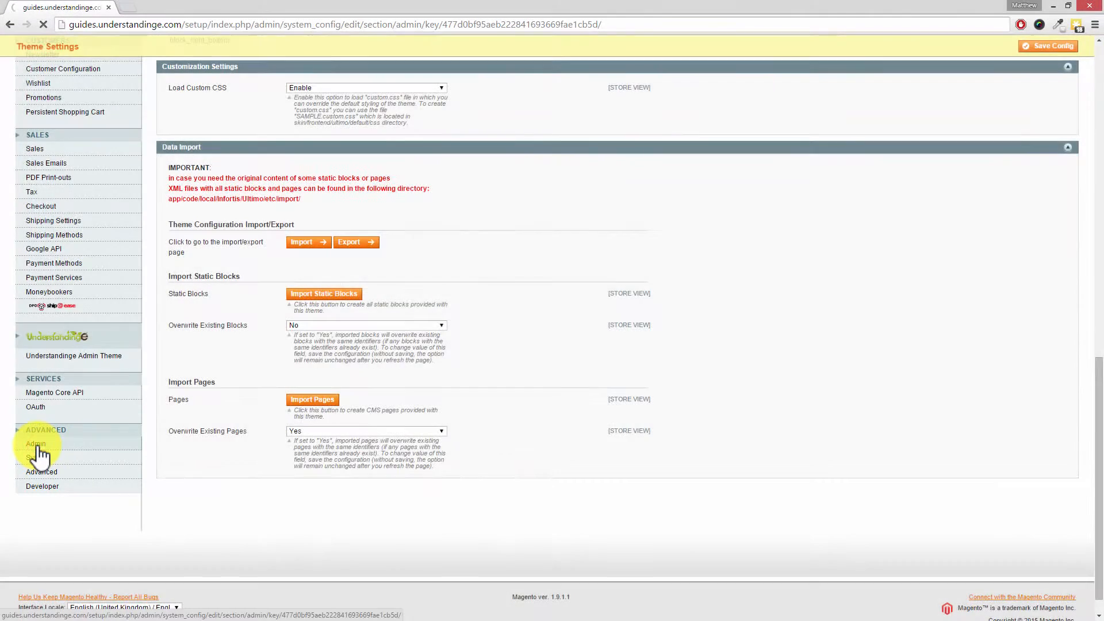
Step: Expand Startup Page and set the startup page dropdown to Manage Products
click(36, 443)
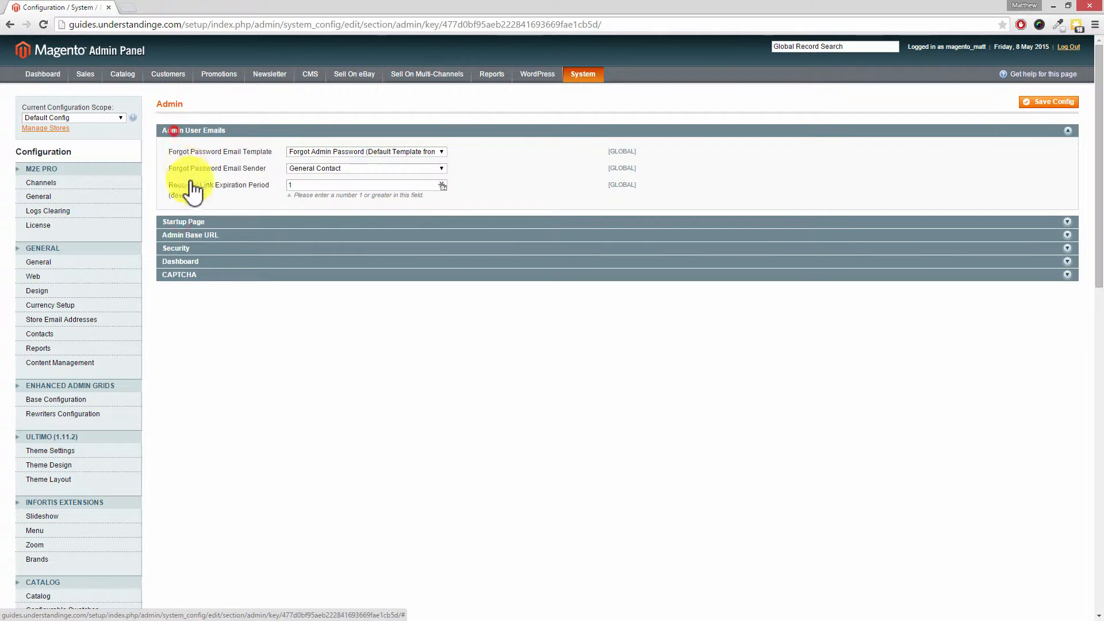
click(193, 130)
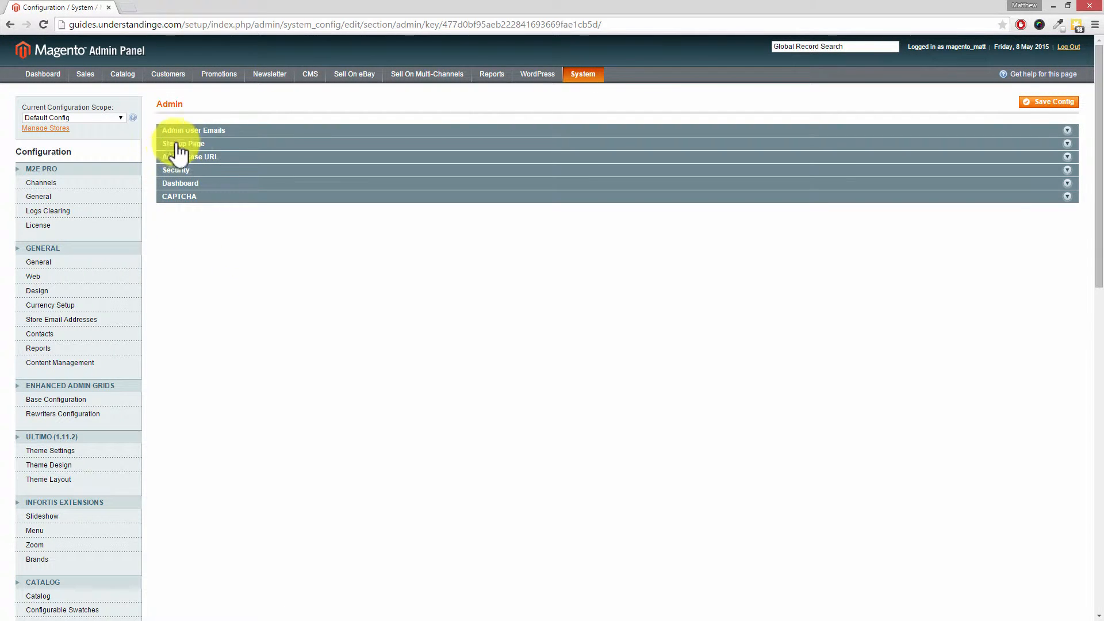
click(183, 144)
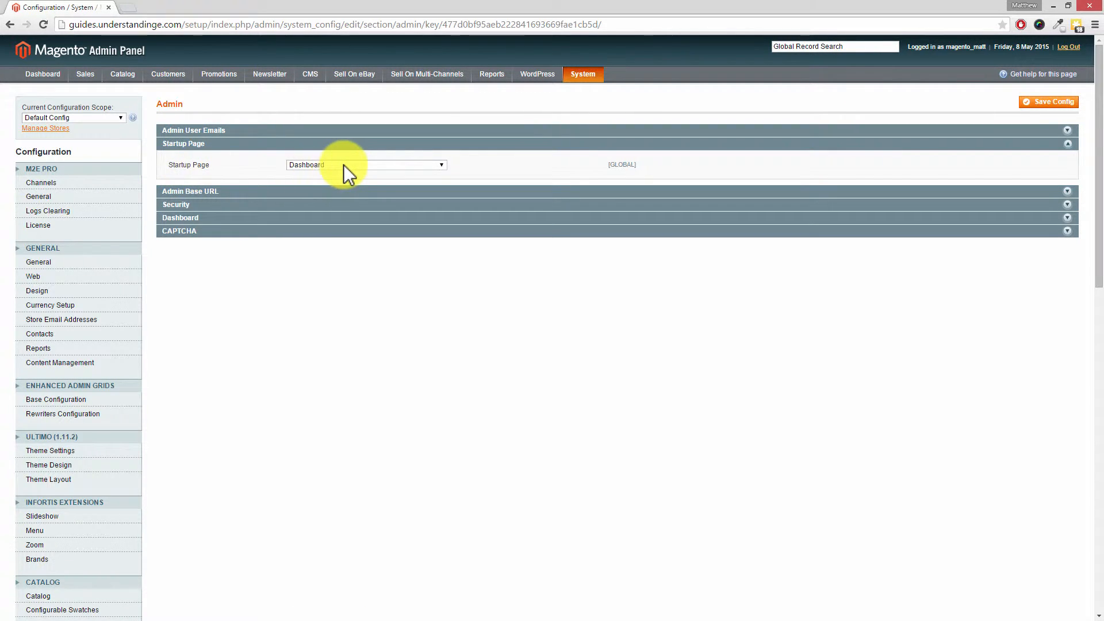
click(366, 165)
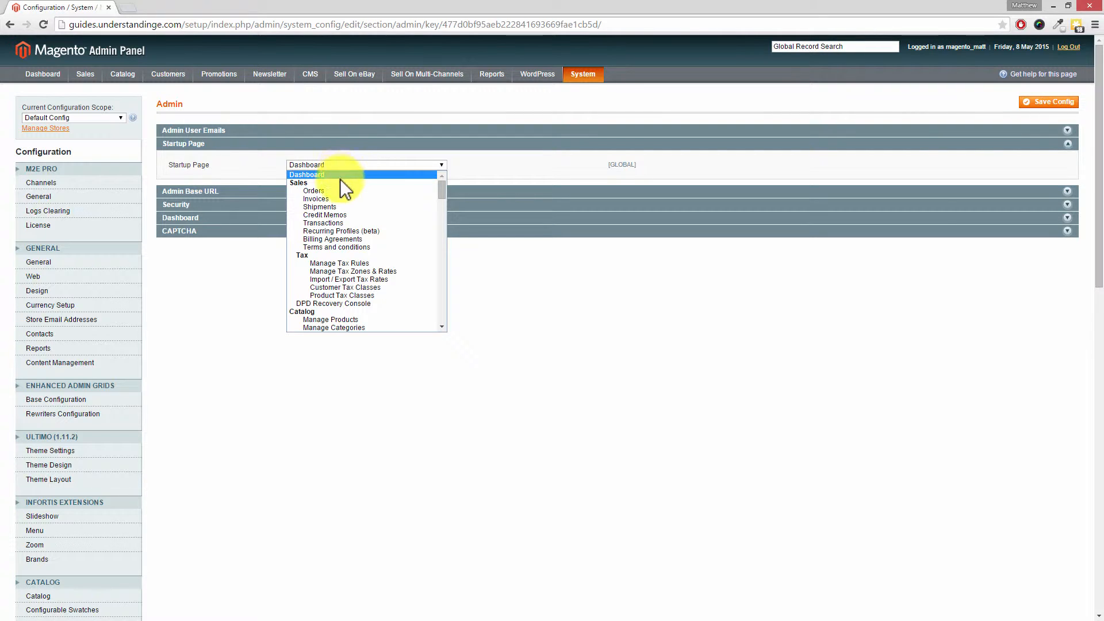
mouse_move(338, 193)
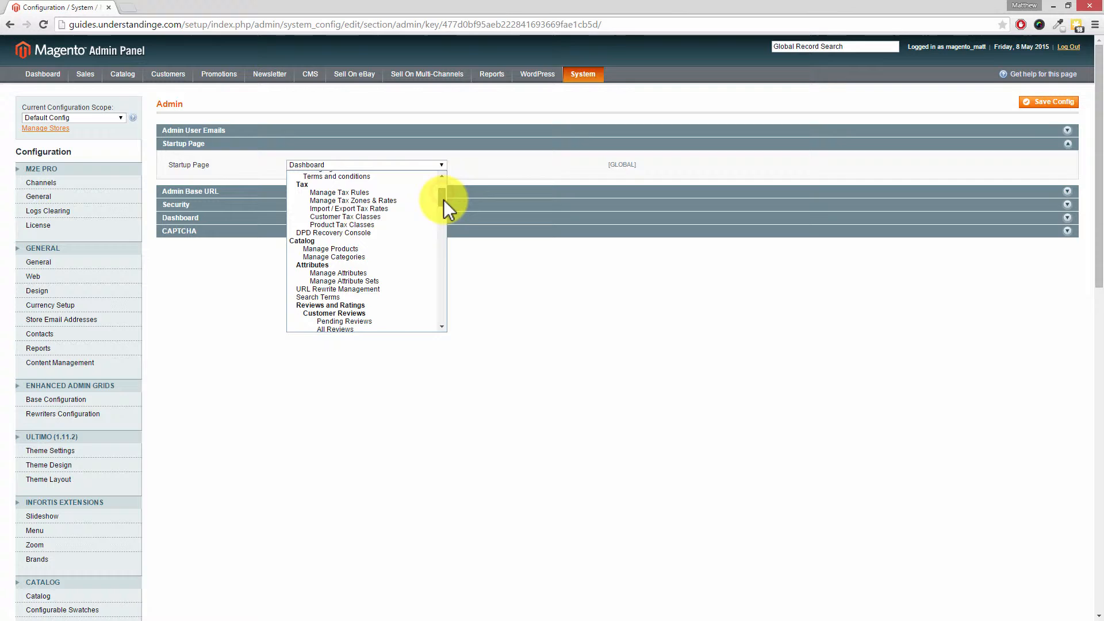
mouse_move(331, 248)
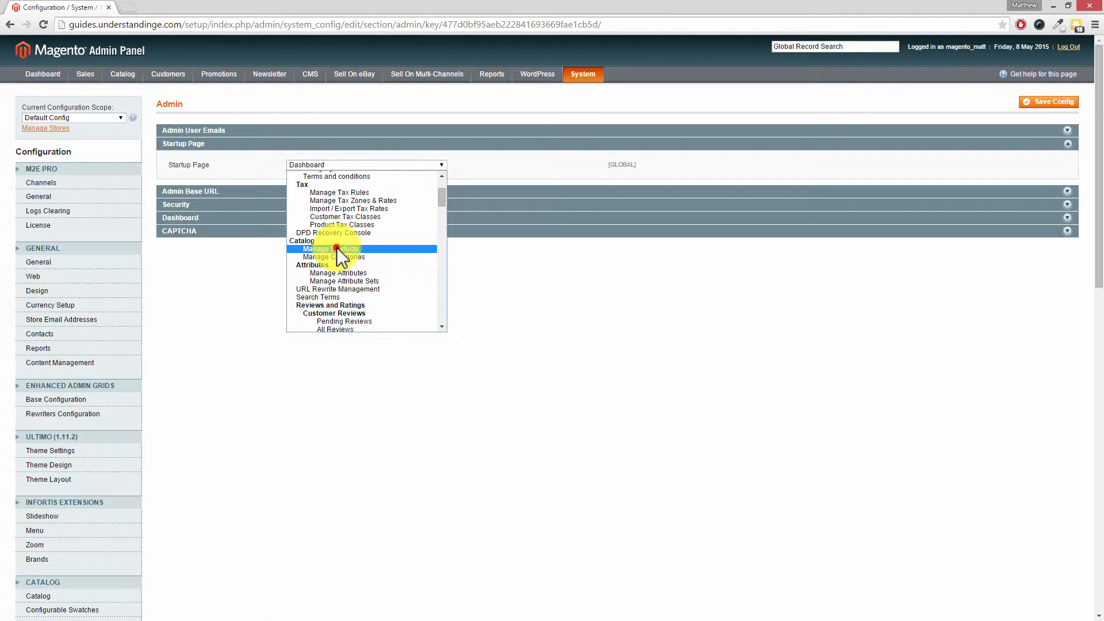
click(329, 248)
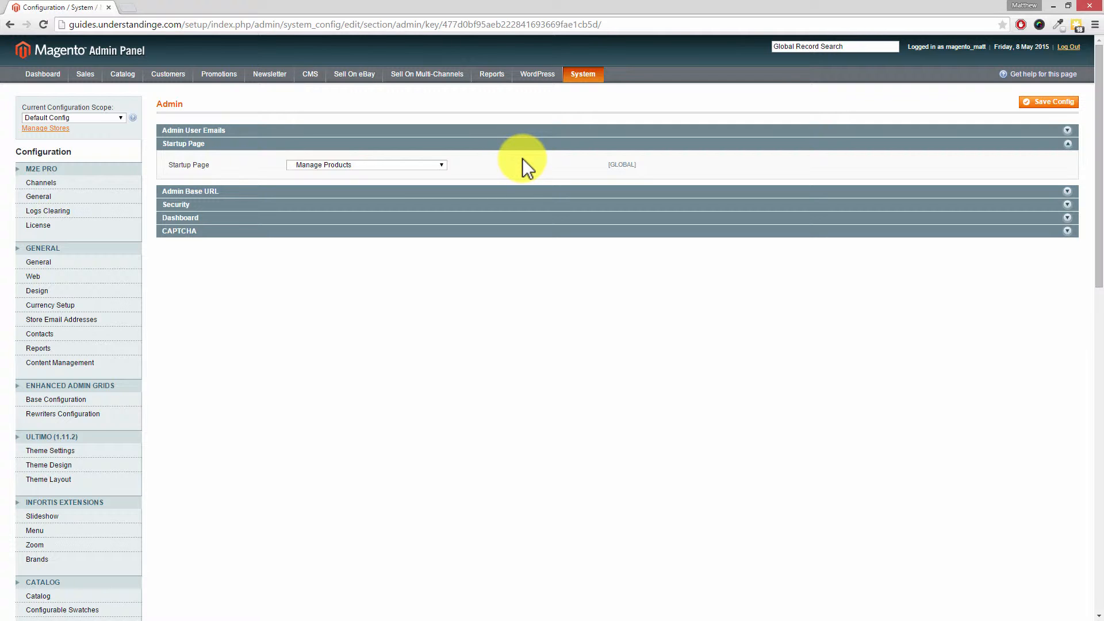
mouse_move(306, 180)
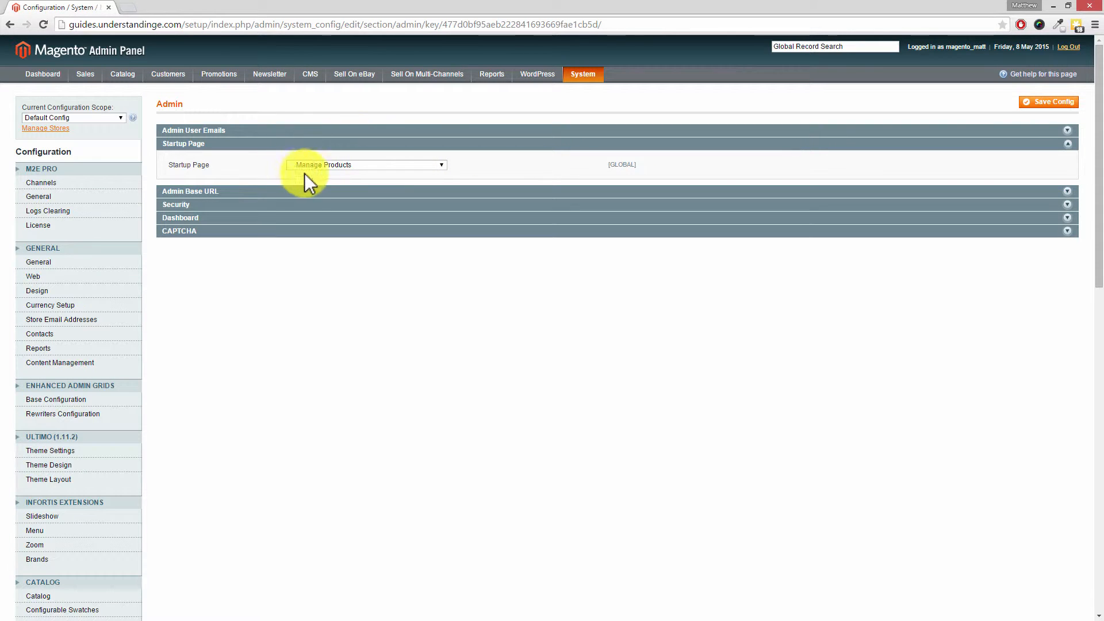
mouse_move(955, 145)
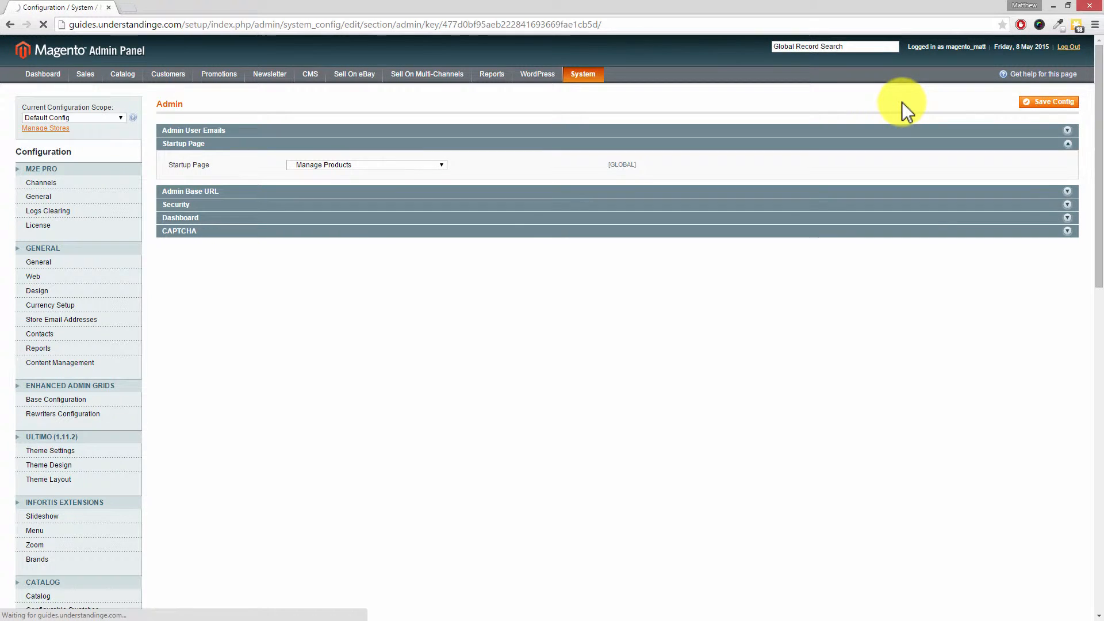
Step: Save Config, log out, and submit the admin login again
click(1049, 101)
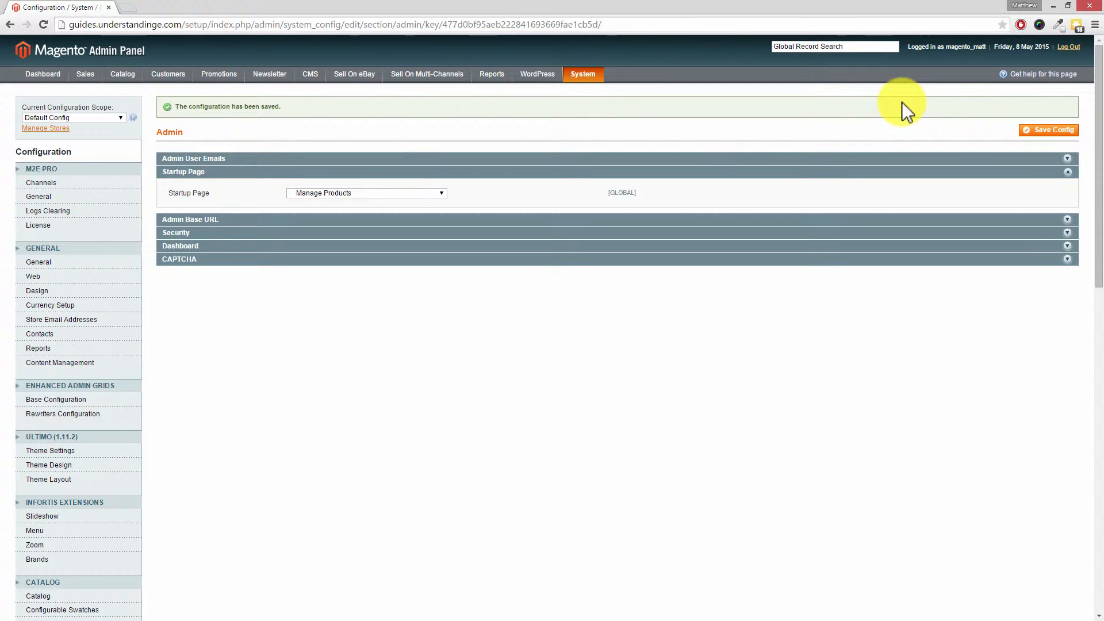
mouse_move(1069, 46)
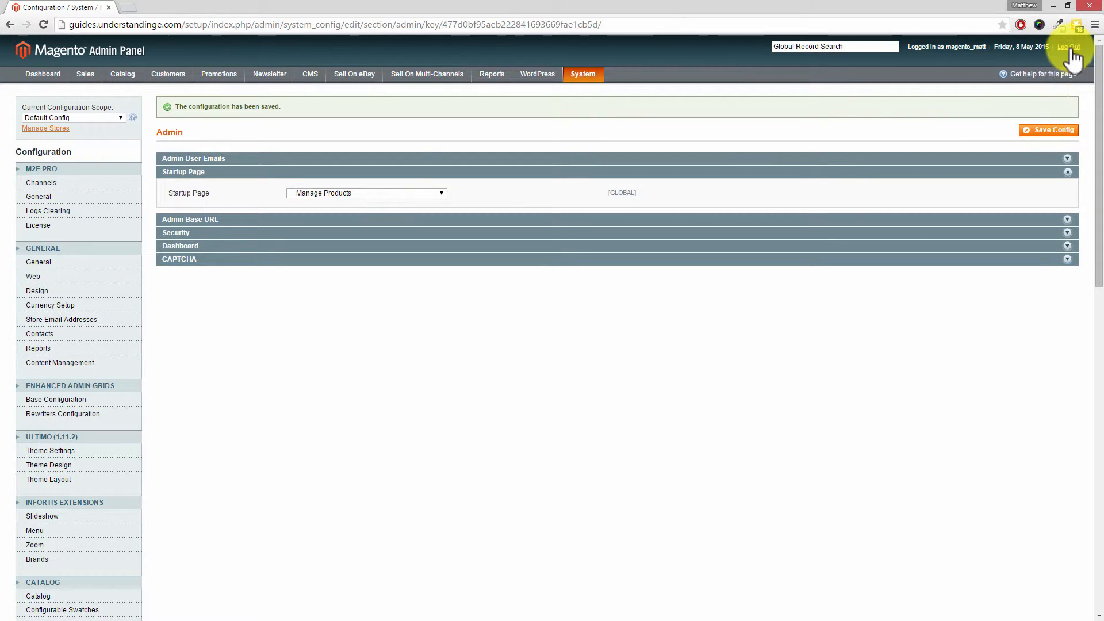
click(1069, 46)
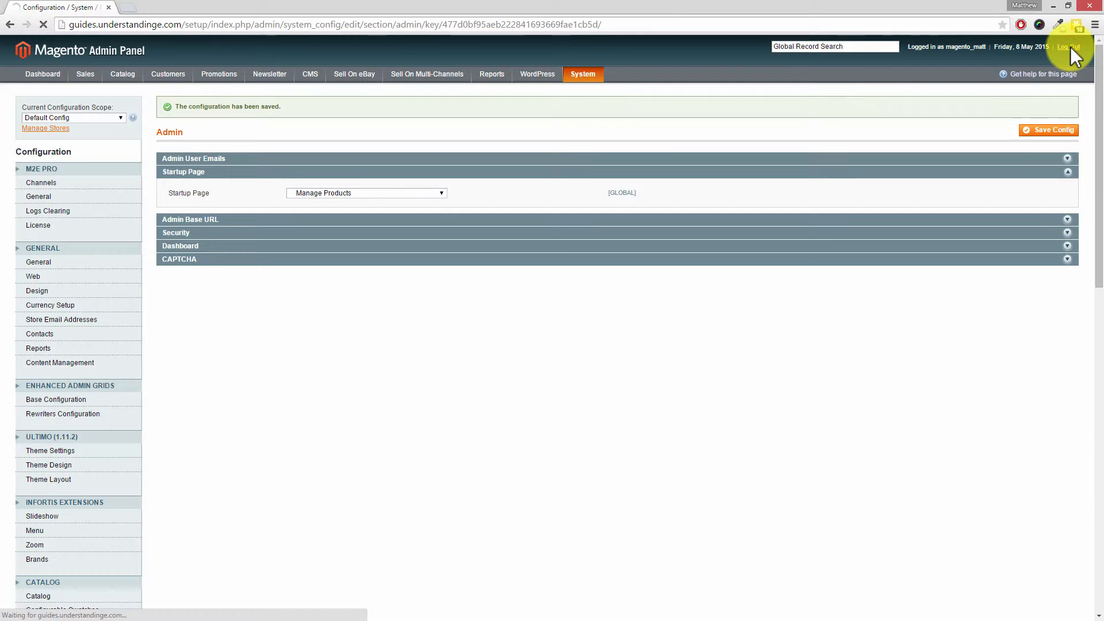
click(1069, 46)
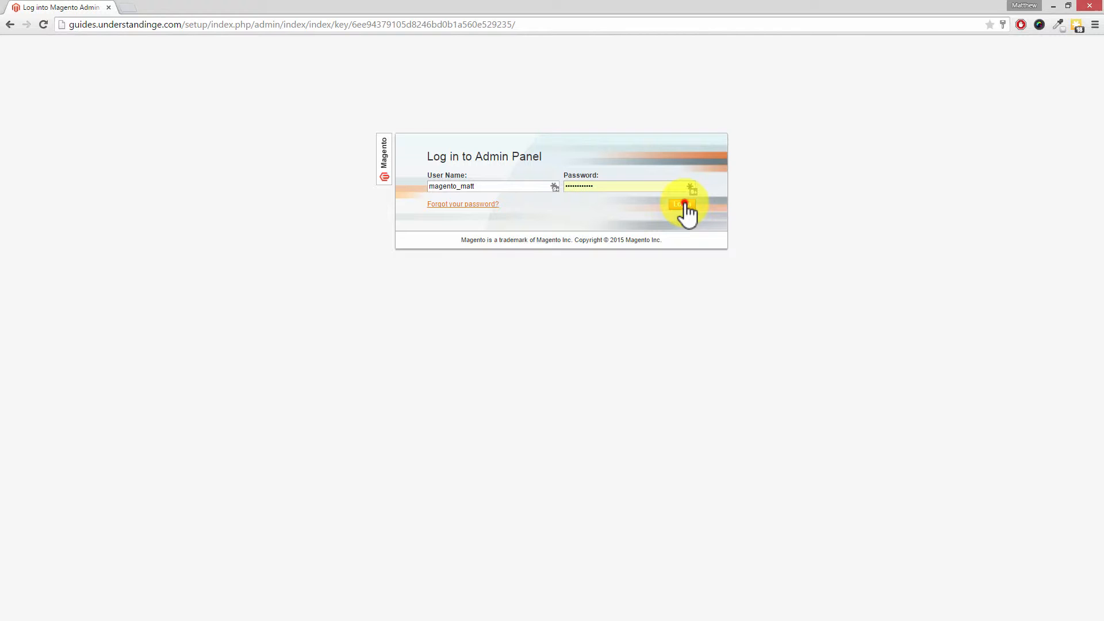
click(680, 205)
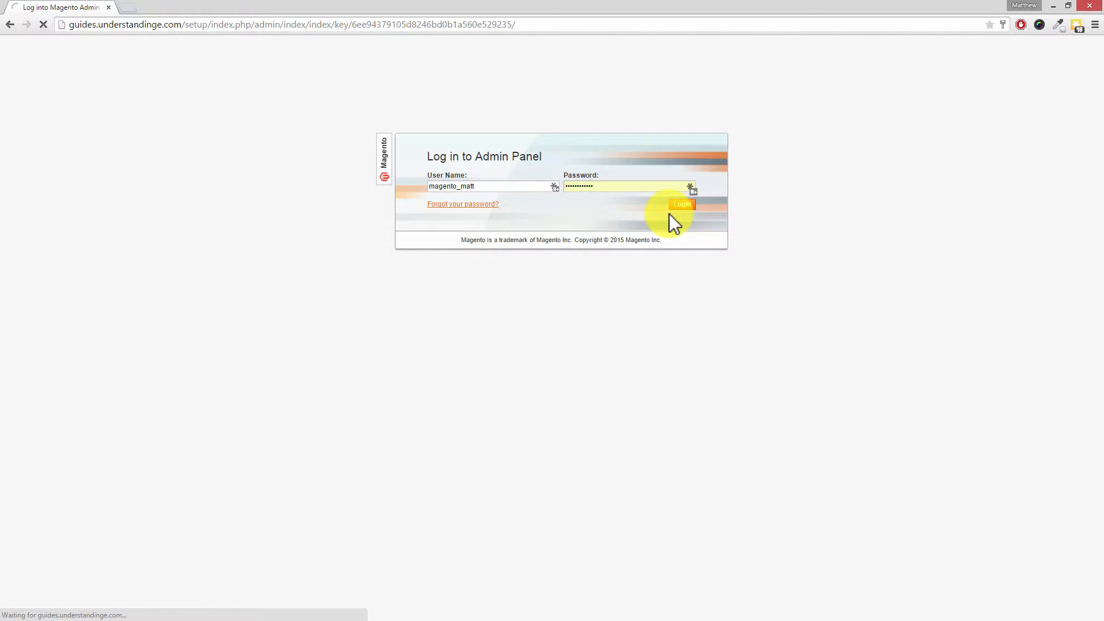
click(680, 204)
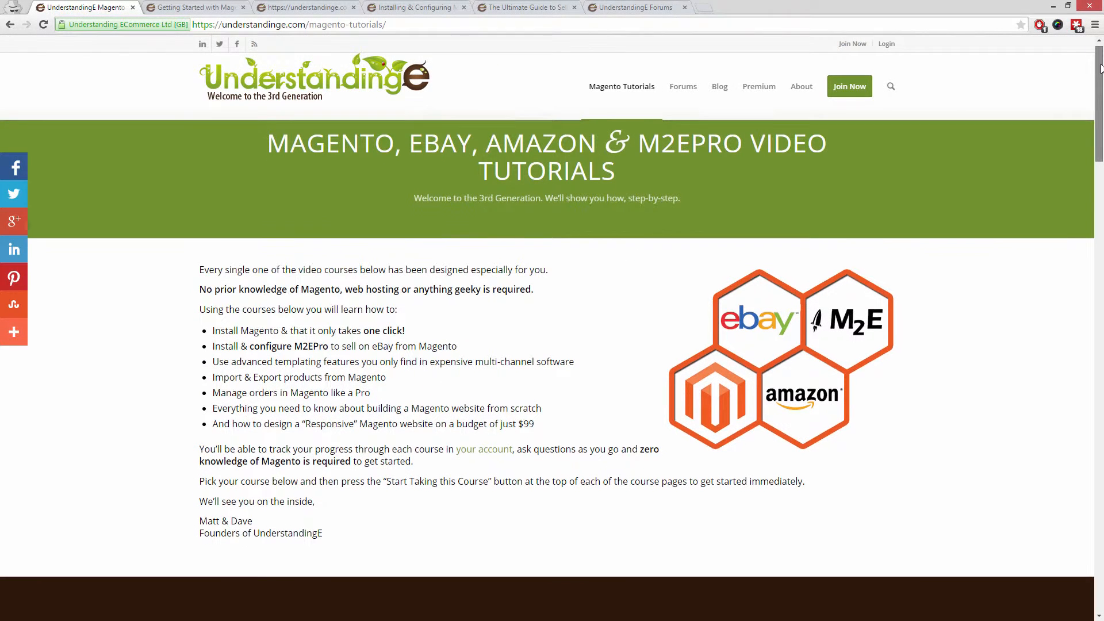
Step: Browse the Magento Tutorials list, then view the Getting Started and Responsive Design courses
scroll(down, 3)
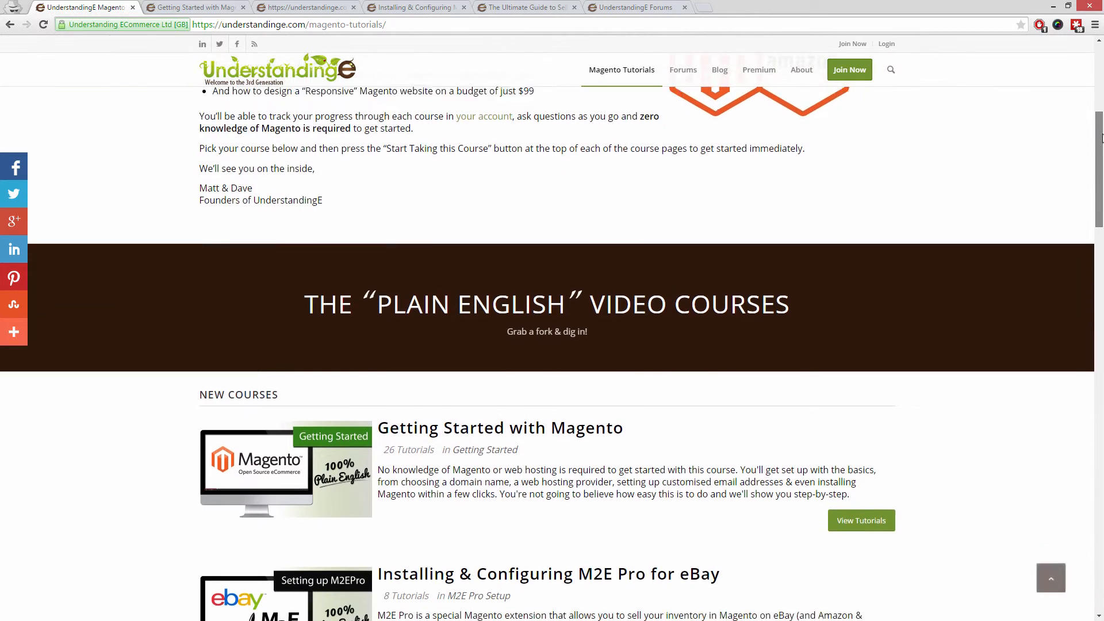
scroll(down, 3)
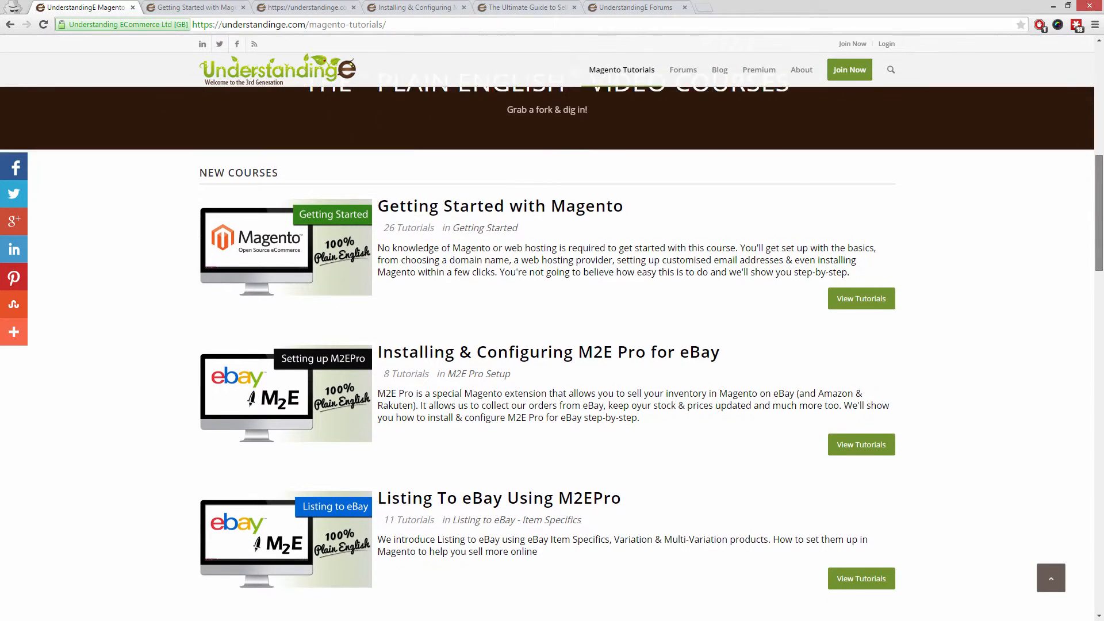
scroll(down, 3)
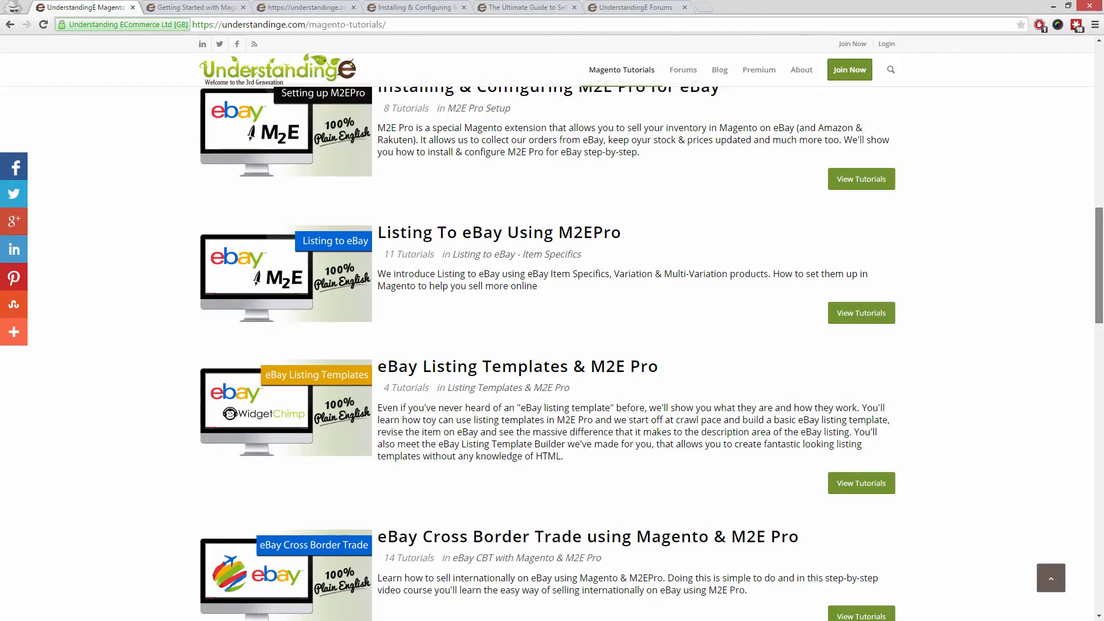
click(197, 7)
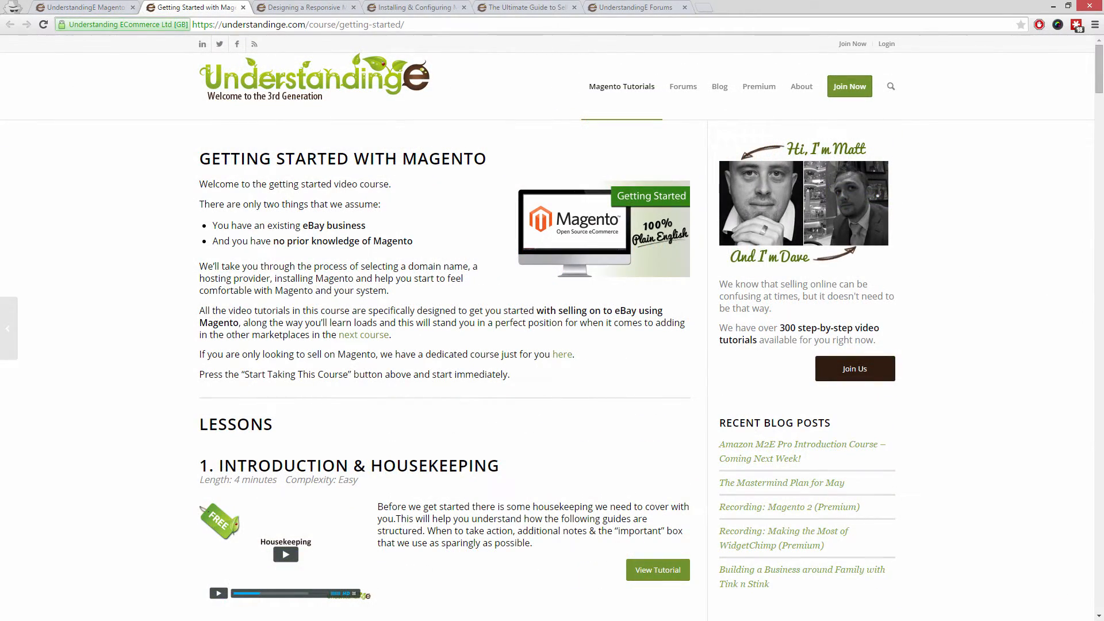
click(306, 7)
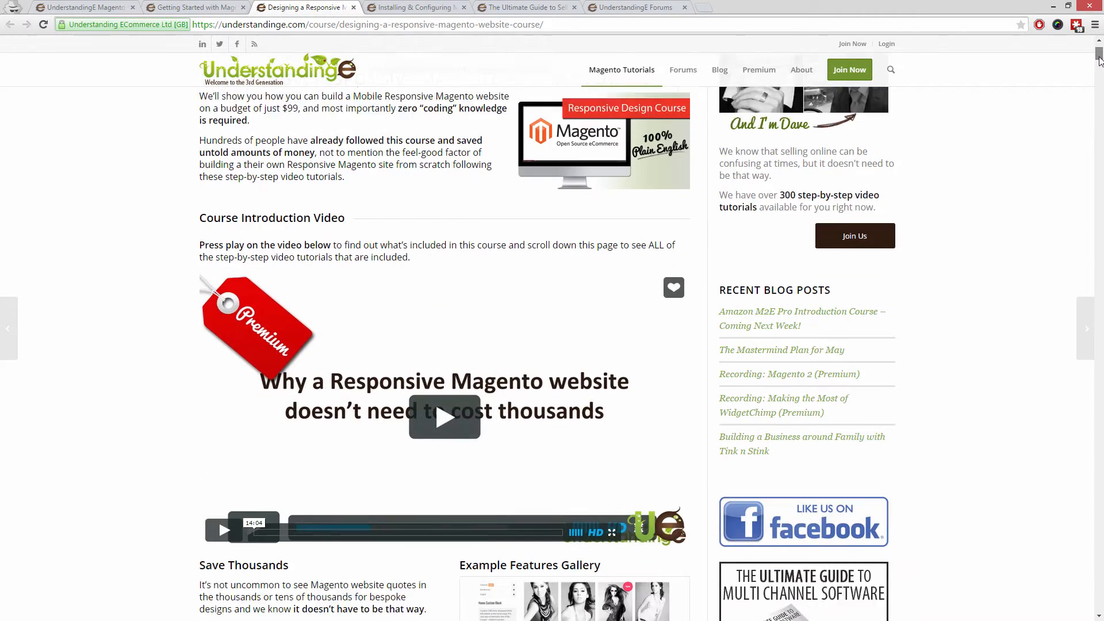
Step: View the Installing & Configuring M2E Pro and Ultimate Guide to Selling on Amazon courses
scroll(down, 3)
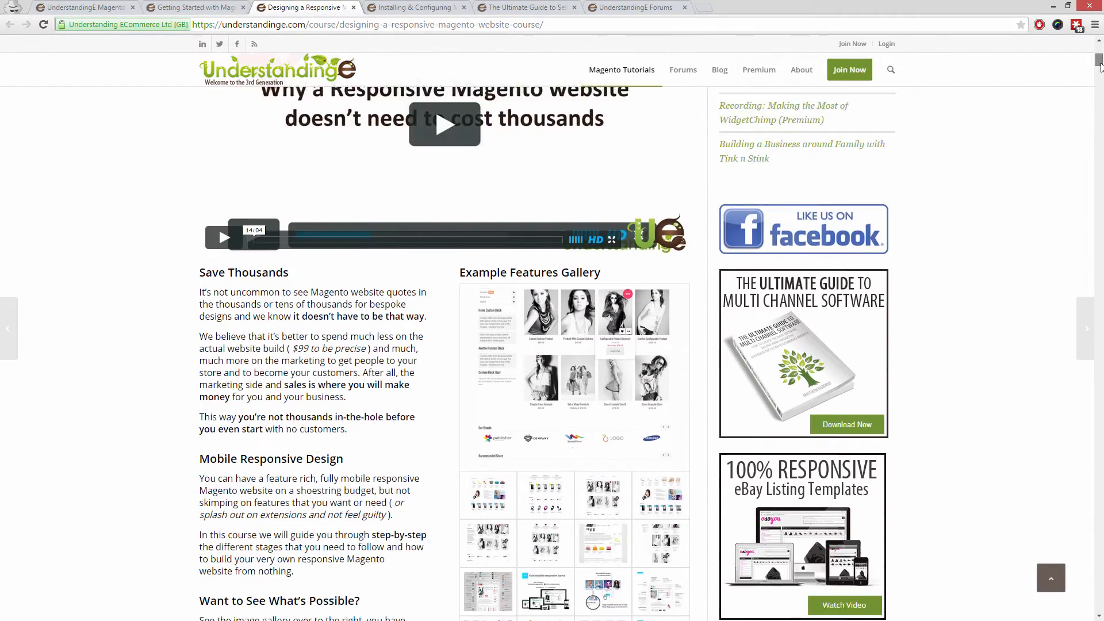
scroll(down, 3)
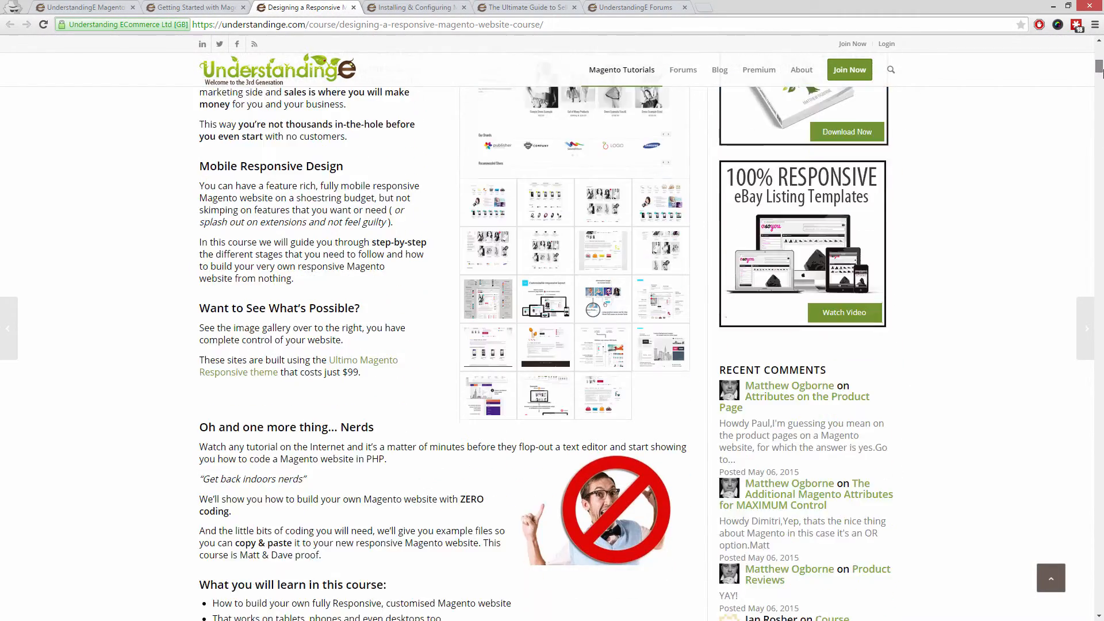
scroll(down, 3)
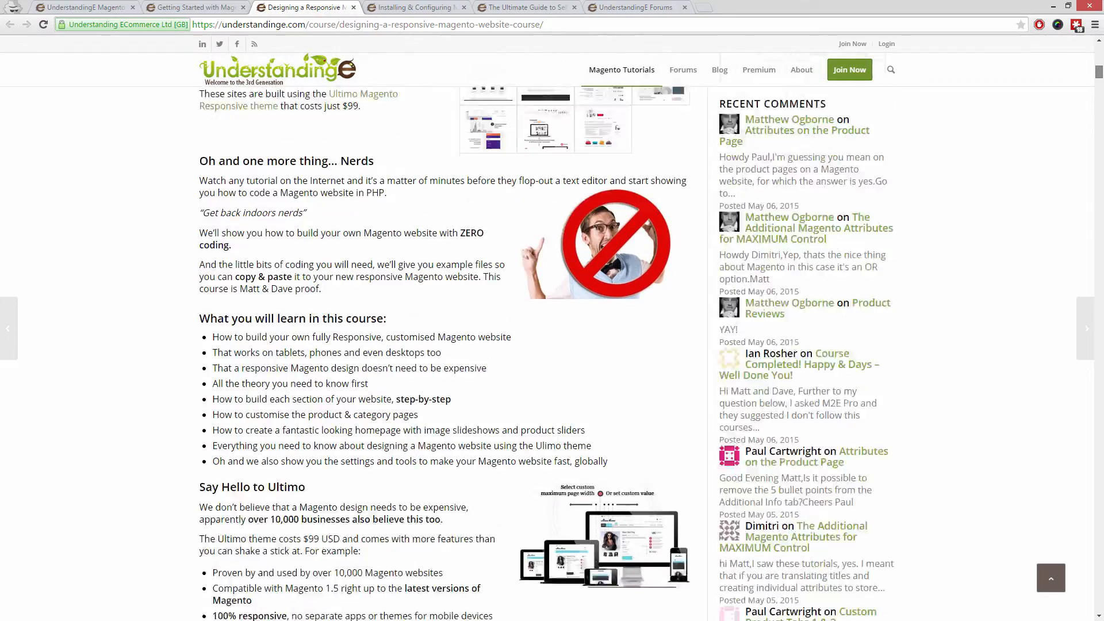
click(414, 8)
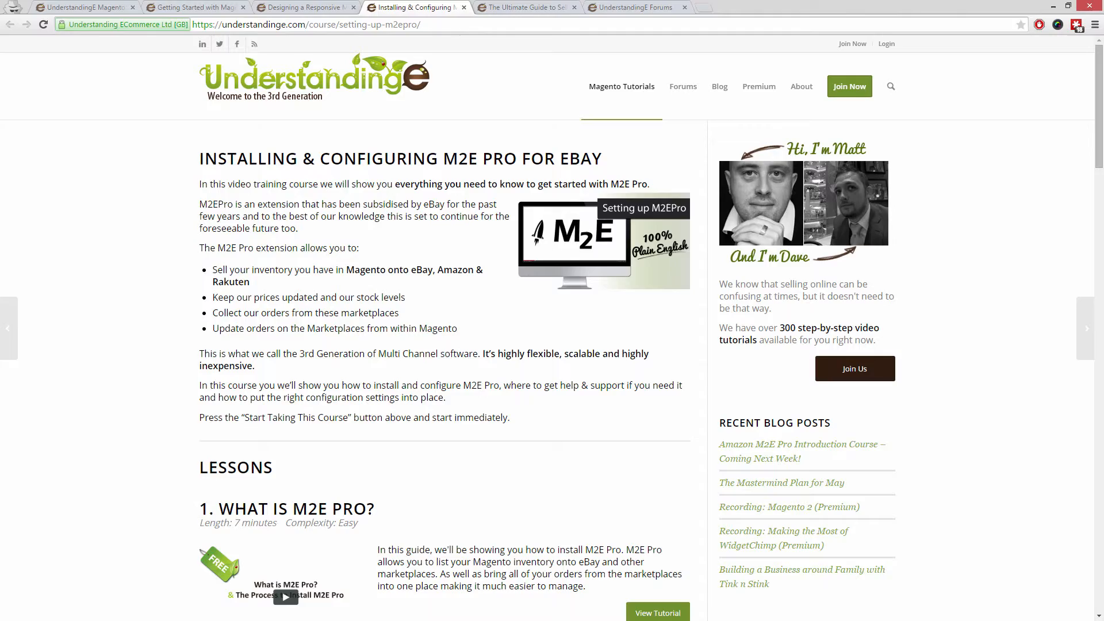
click(525, 6)
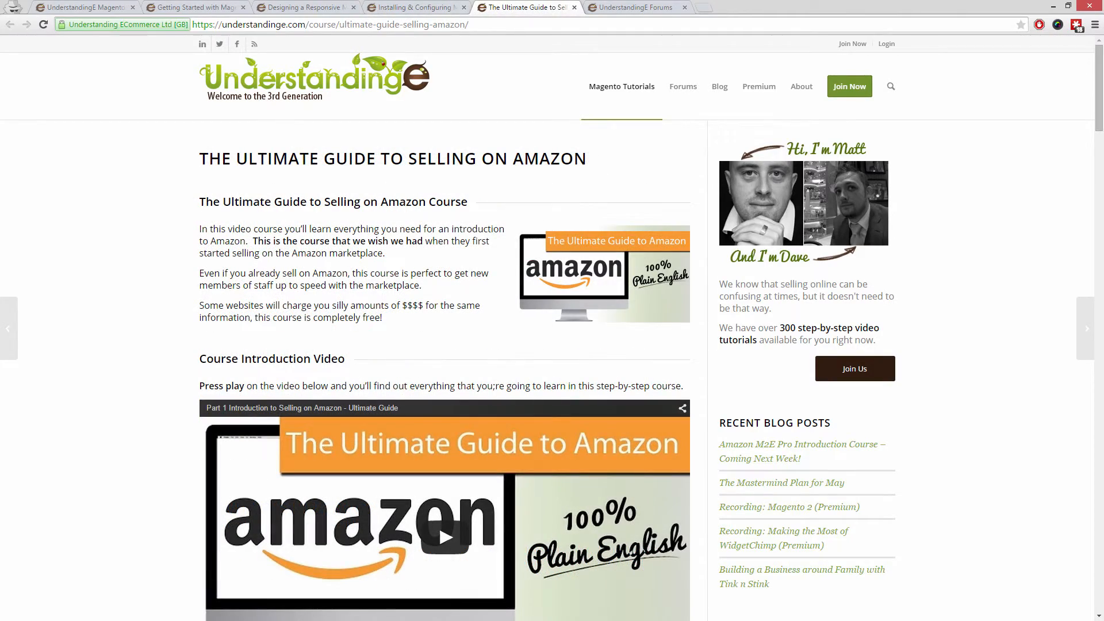